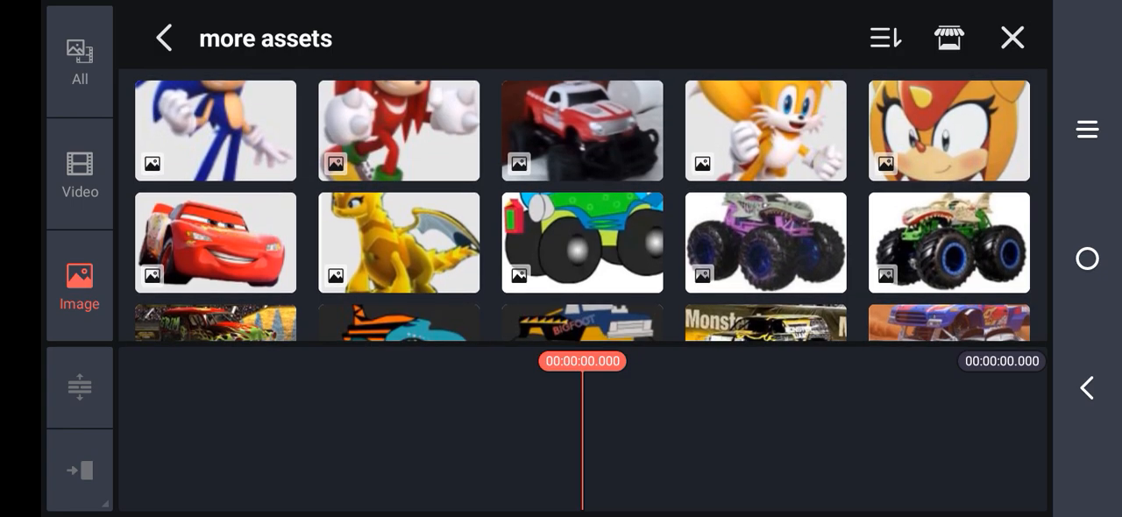
pyautogui.scroll(-3)
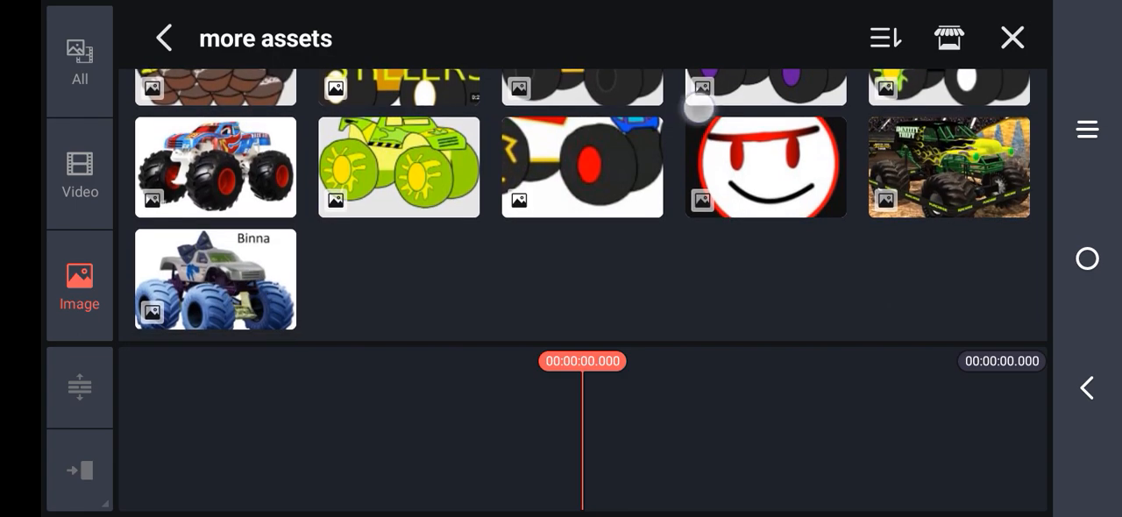
pyautogui.scroll(3)
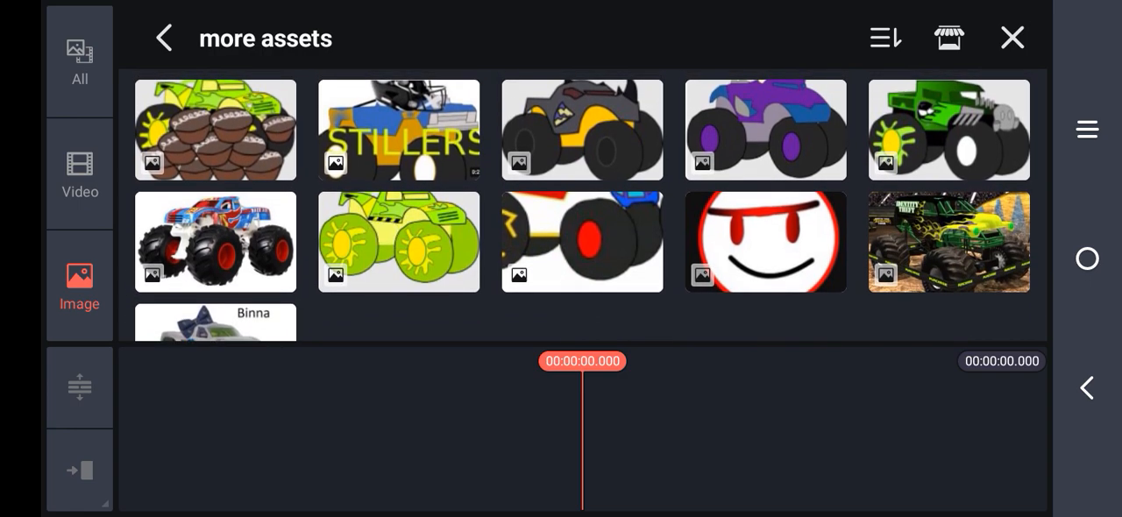
pyautogui.scroll(-3)
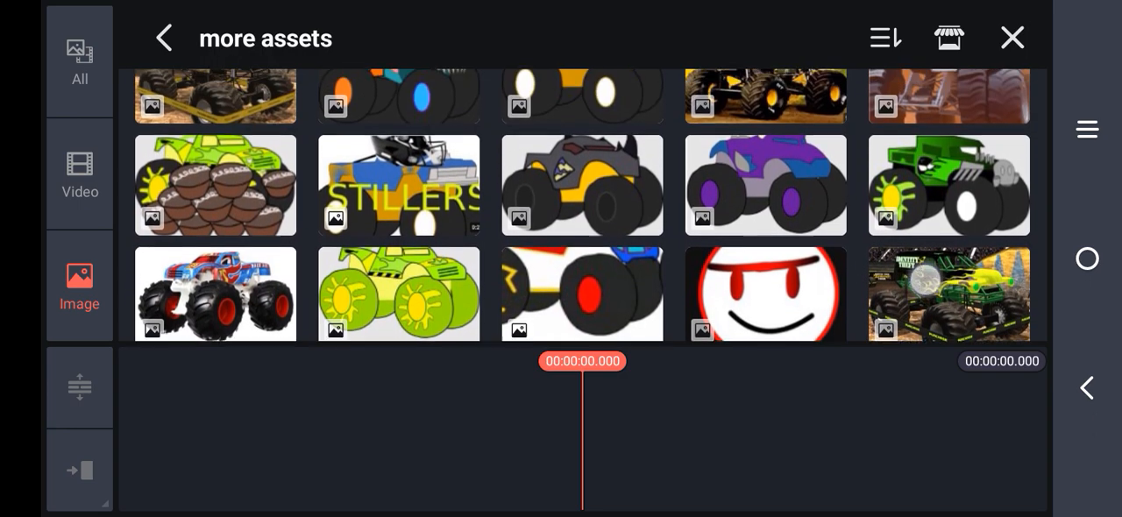
pyautogui.scroll(-3)
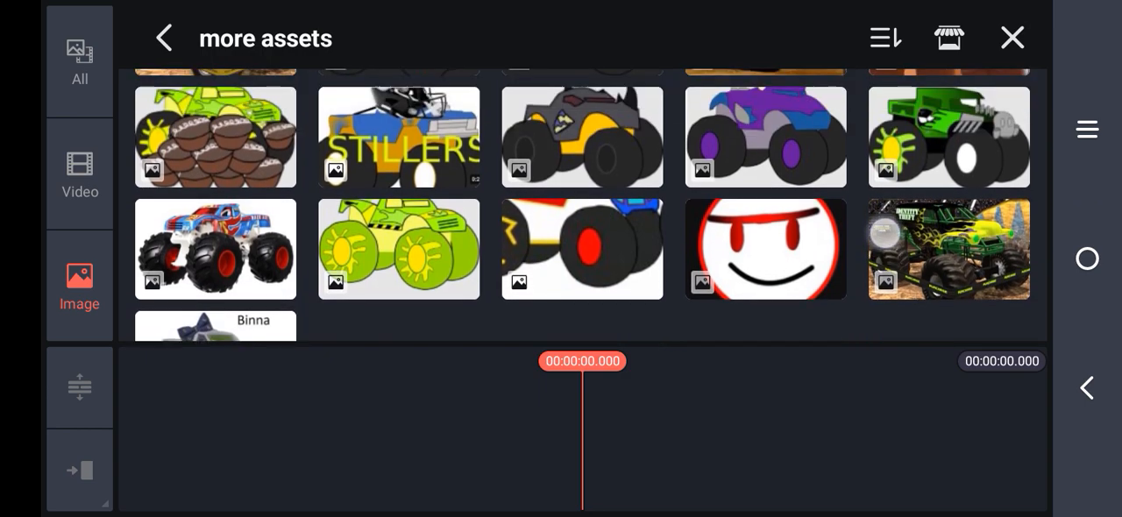
pyautogui.scroll(-3)
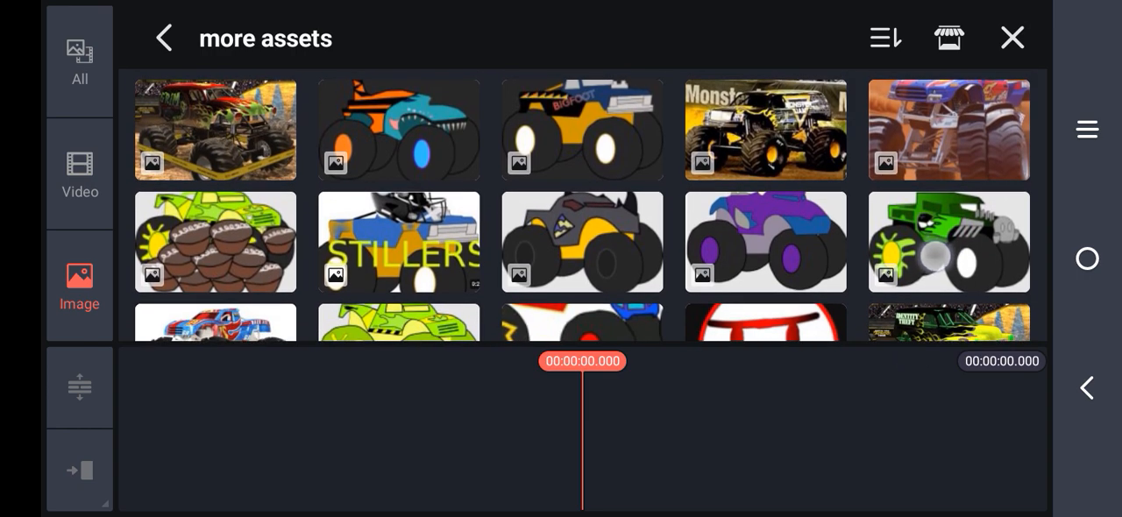
pyautogui.scroll(-3)
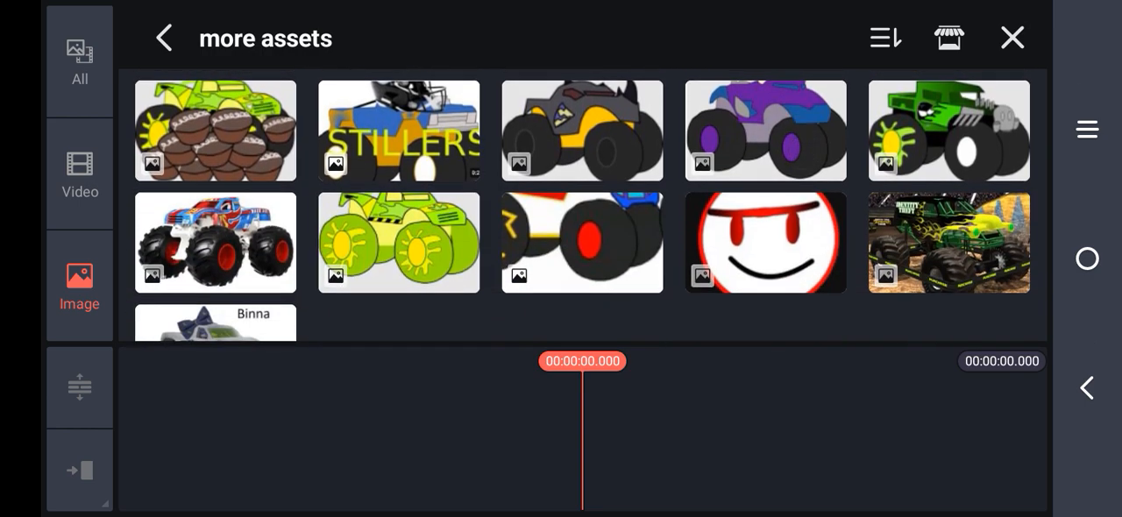
pyautogui.scroll(-3)
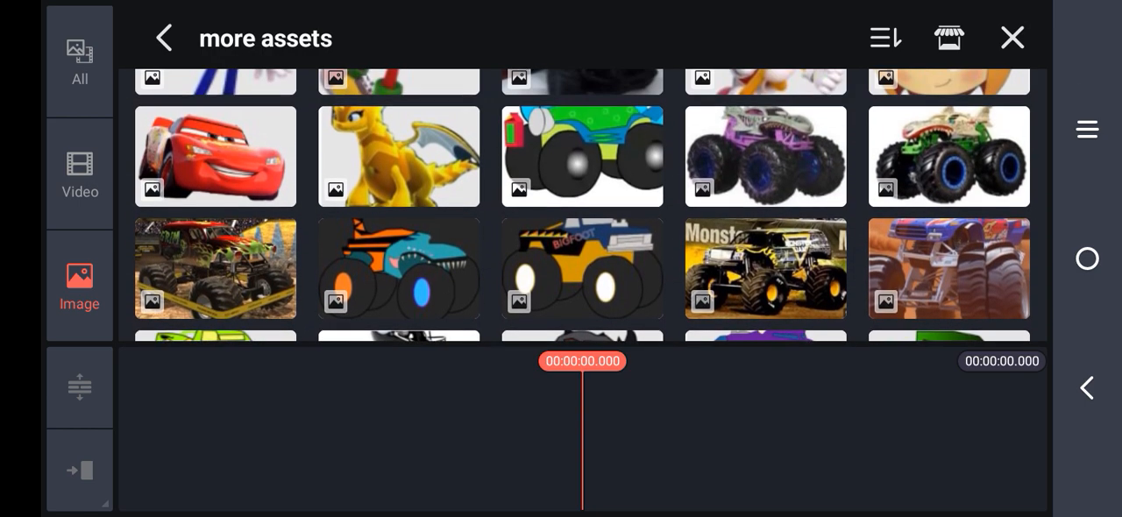
pyautogui.scroll(-3)
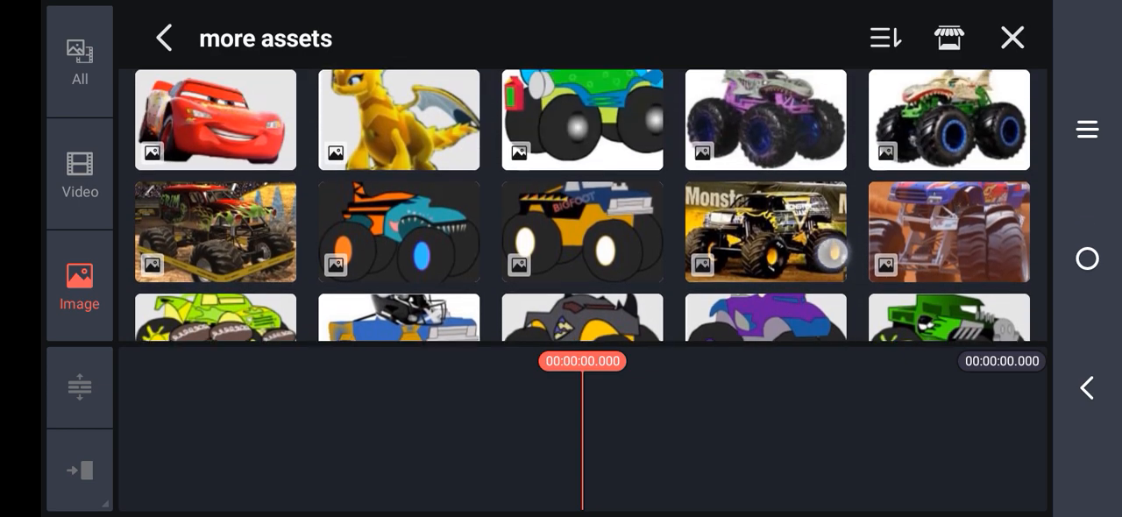
pyautogui.scroll(-3)
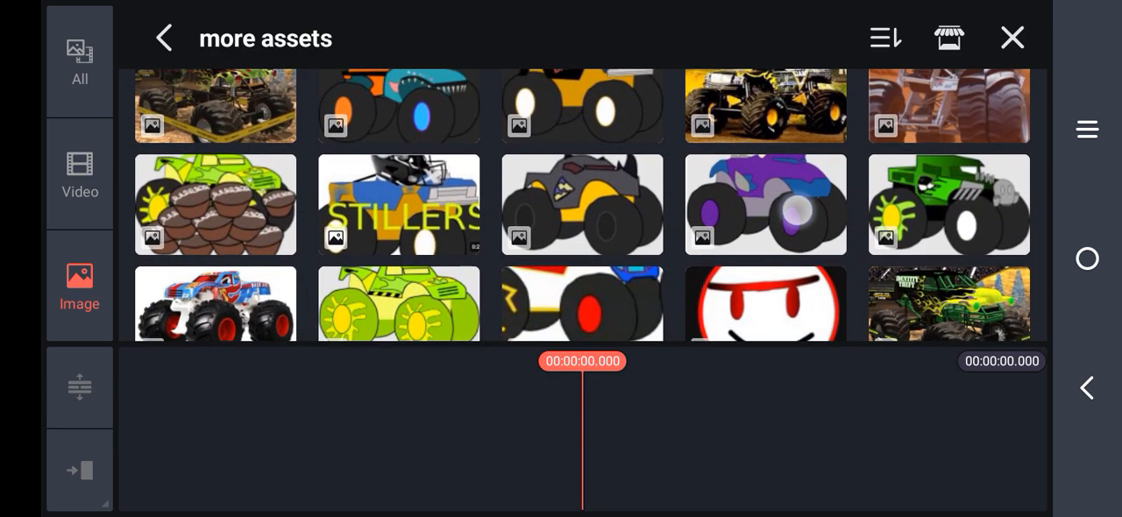
pyautogui.scroll(-3)
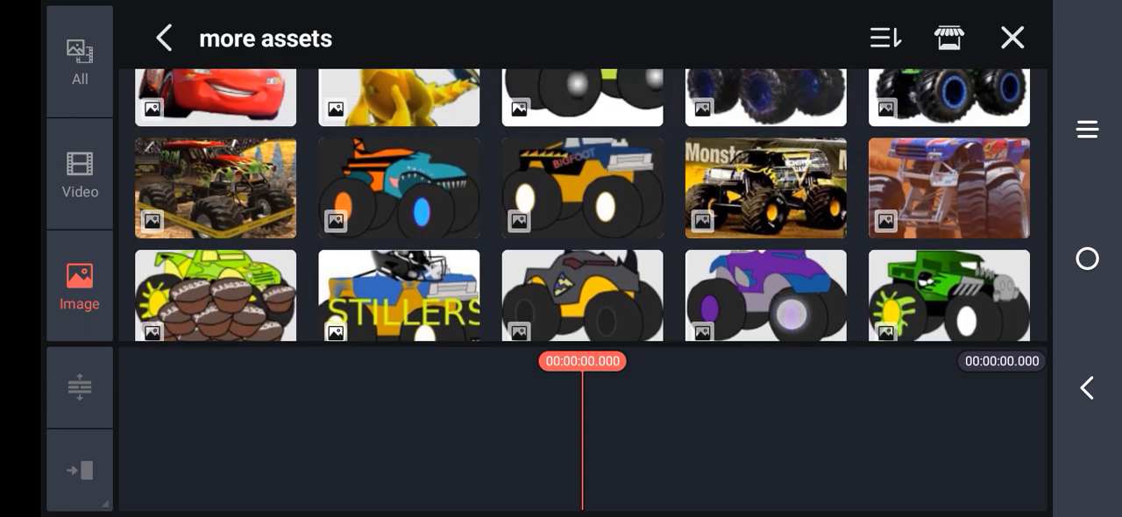
pyautogui.scroll(-3)
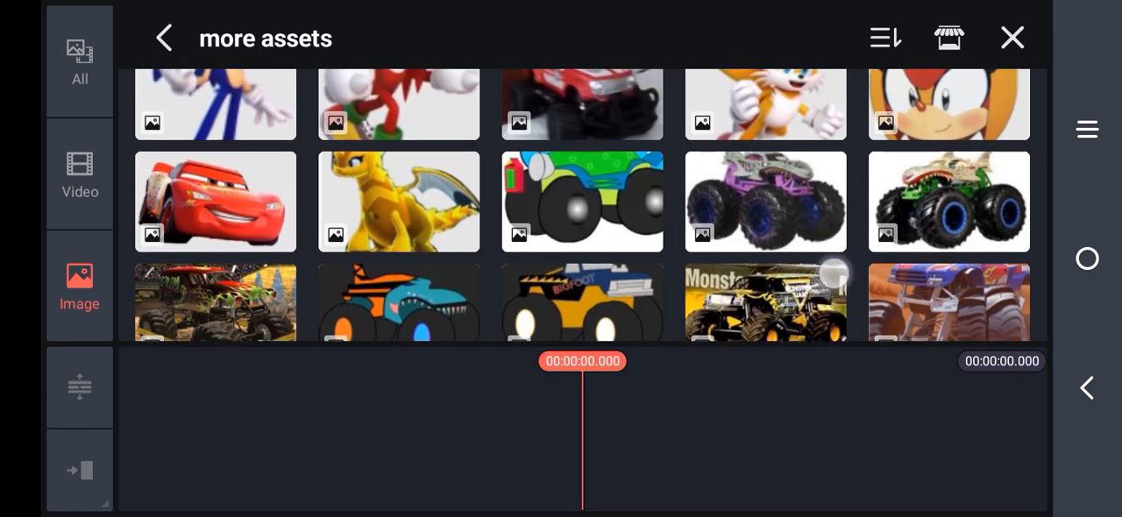
pyautogui.scroll(-3)
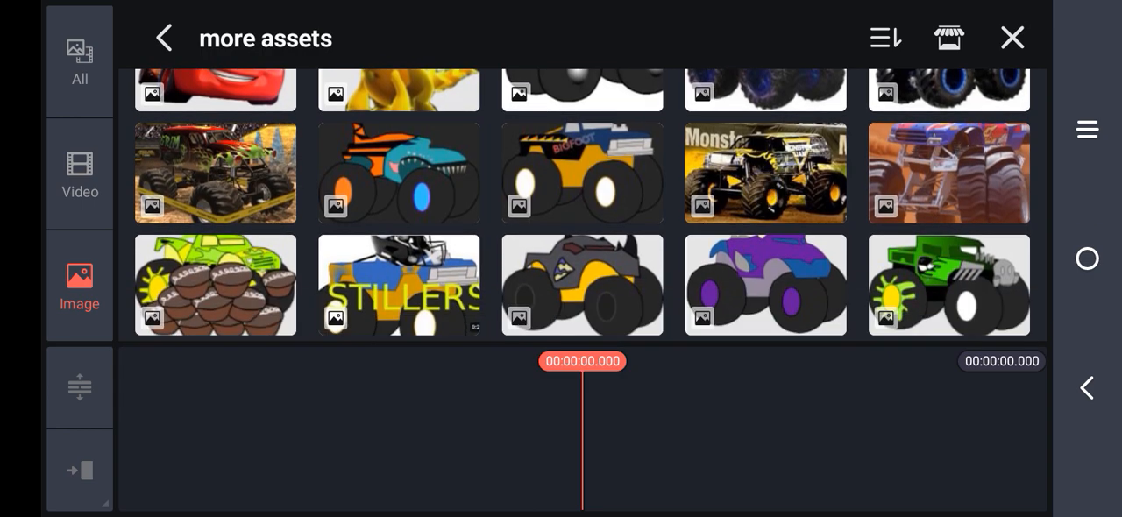
pyautogui.scroll(-3)
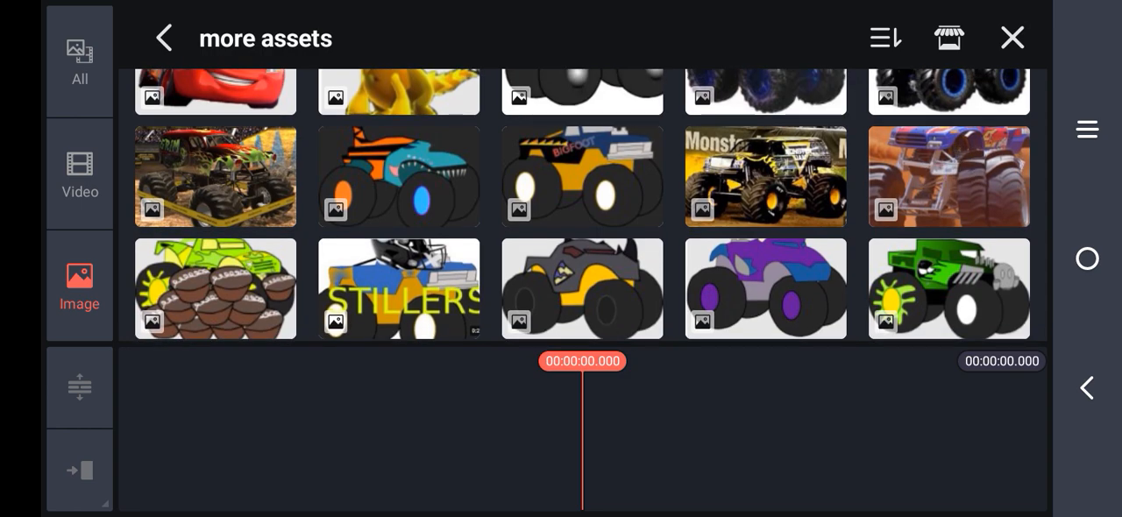
pyautogui.scroll(-3)
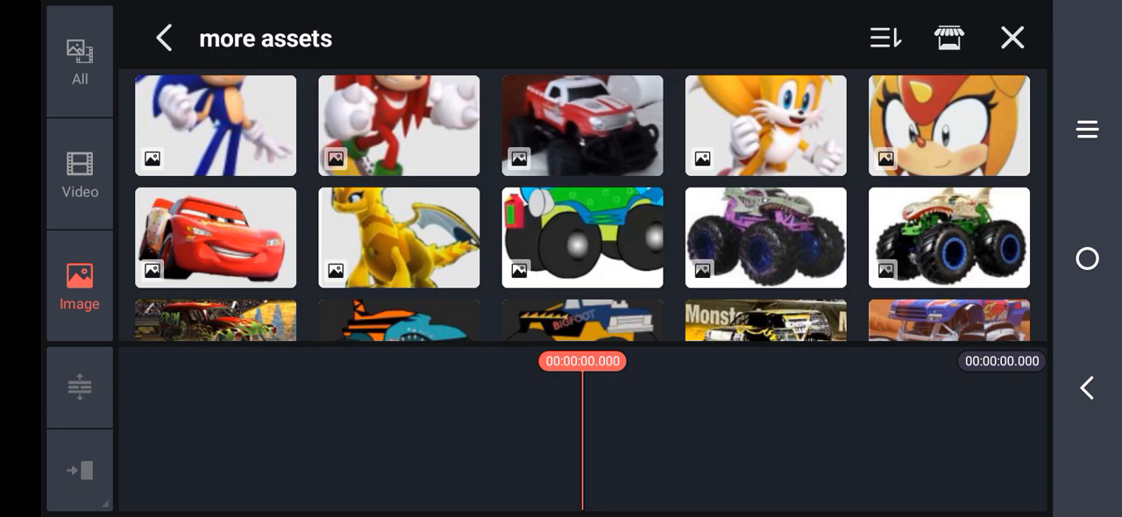
pyautogui.scroll(-3)
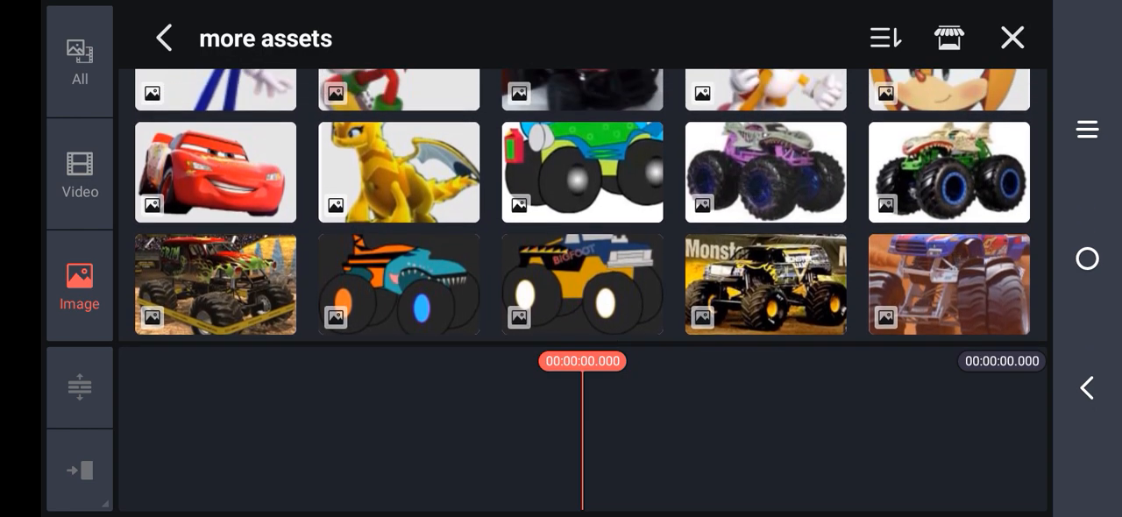
pyautogui.scroll(-3)
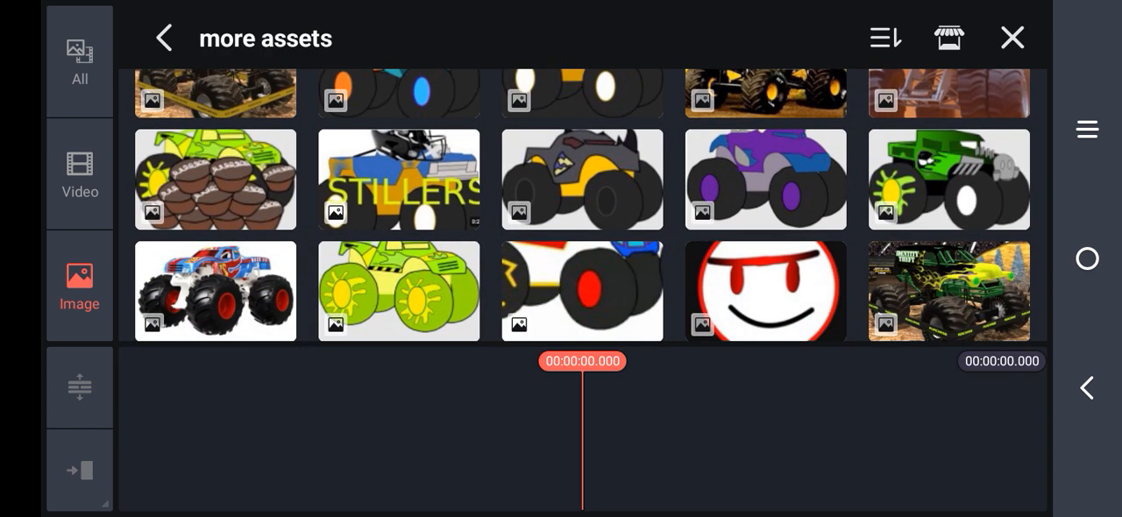
pyautogui.scroll(-3)
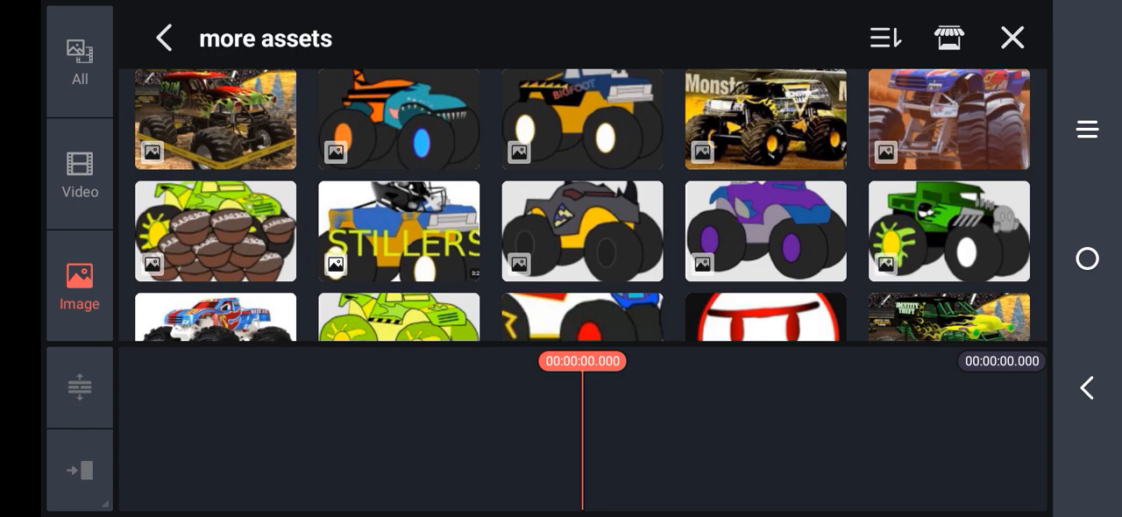
pyautogui.scroll(-3)
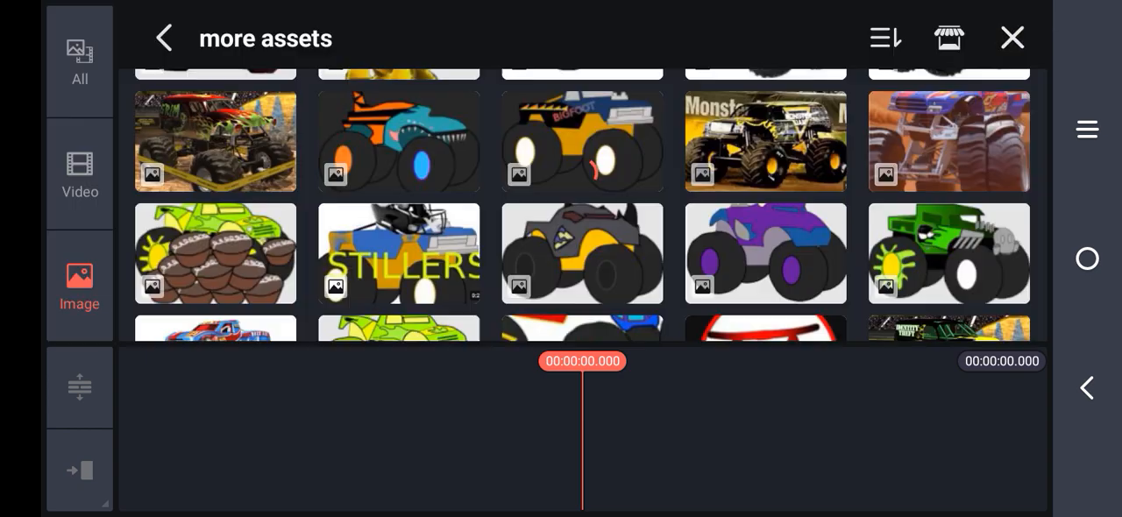
pyautogui.scroll(-3)
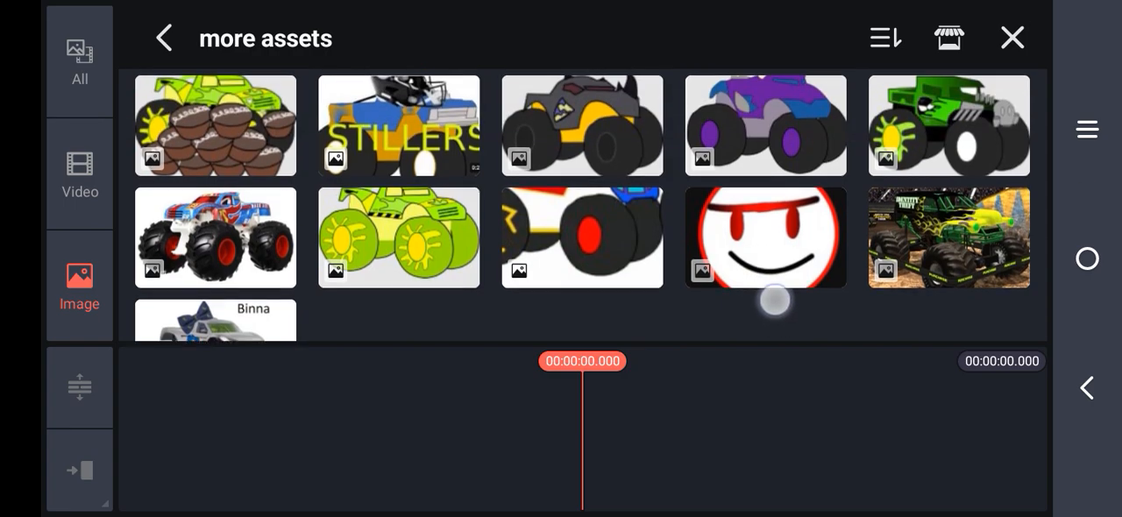
pyautogui.scroll(-3)
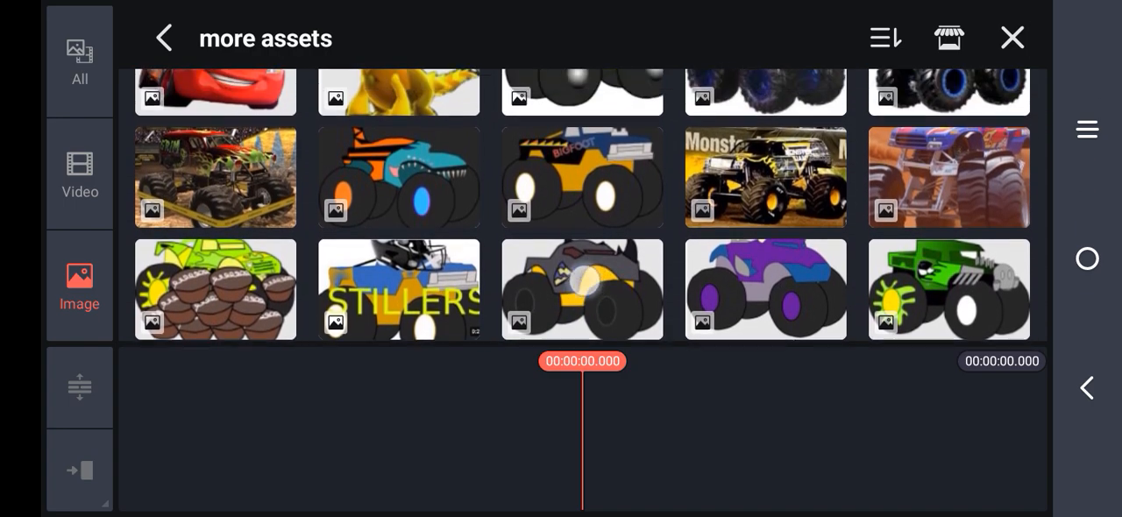
pyautogui.scroll(-3)
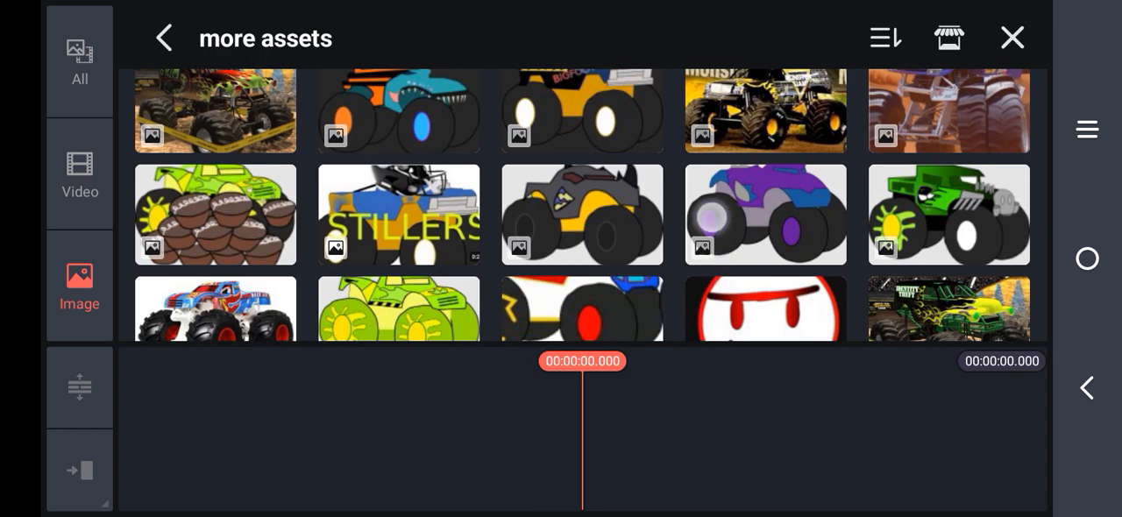
pyautogui.scroll(-3)
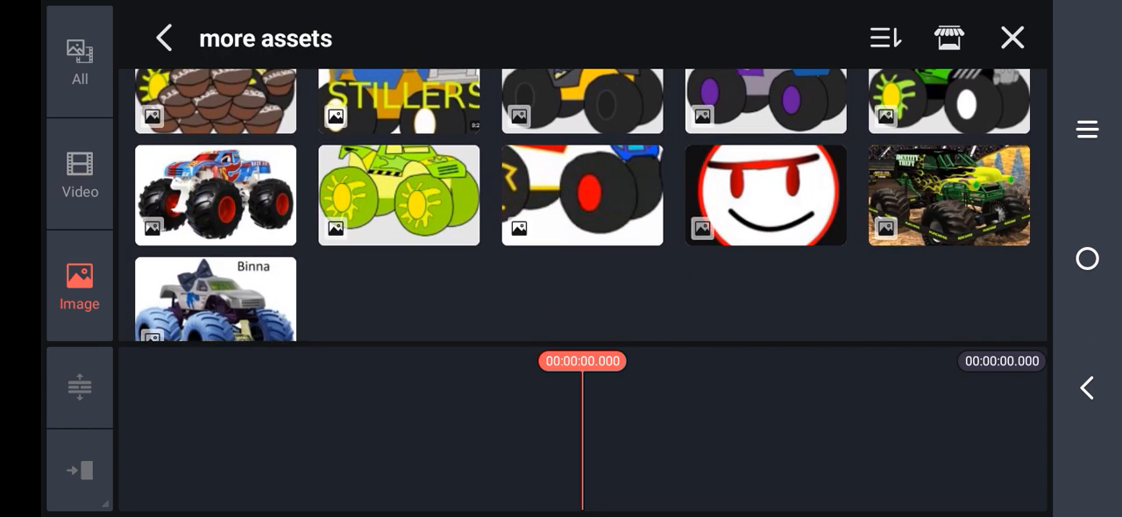
pyautogui.scroll(-3)
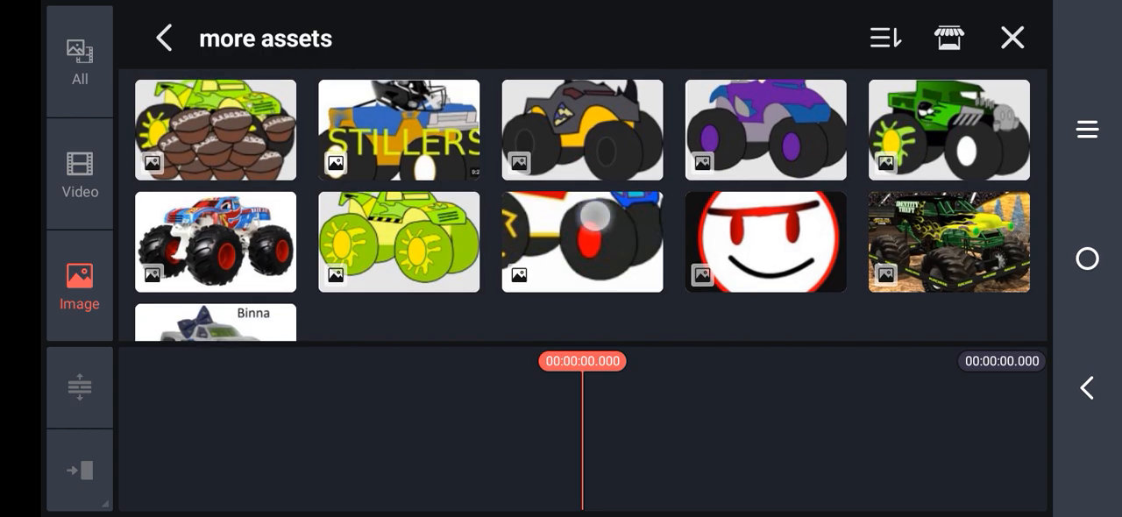
pyautogui.scroll(-3)
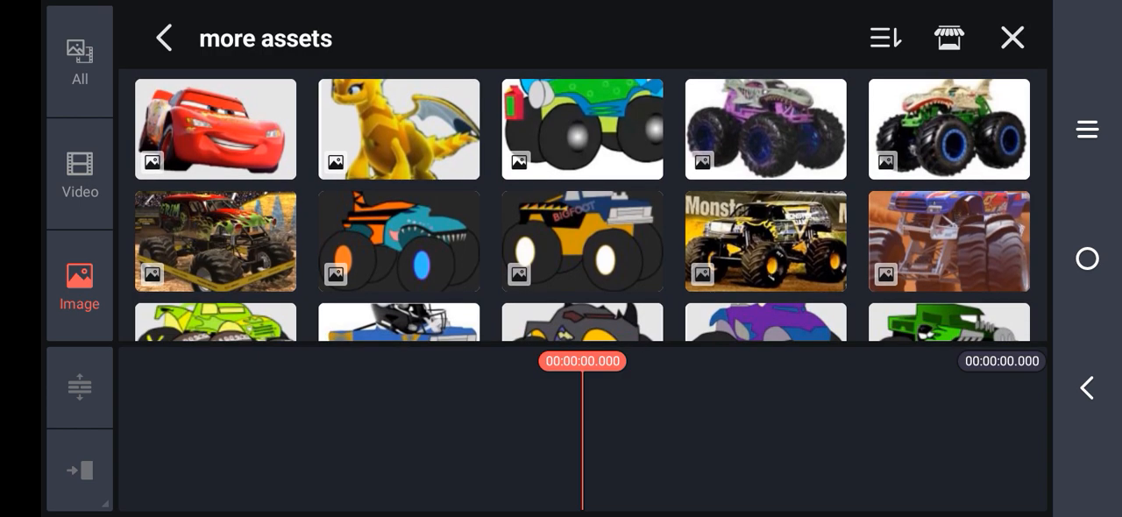
pyautogui.scroll(-3)
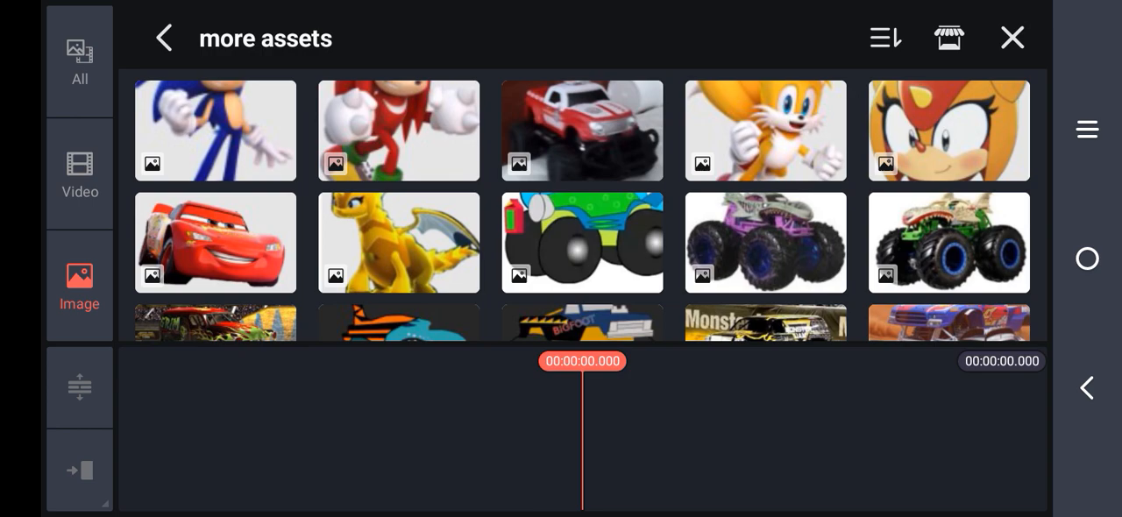
pyautogui.scroll(-3)
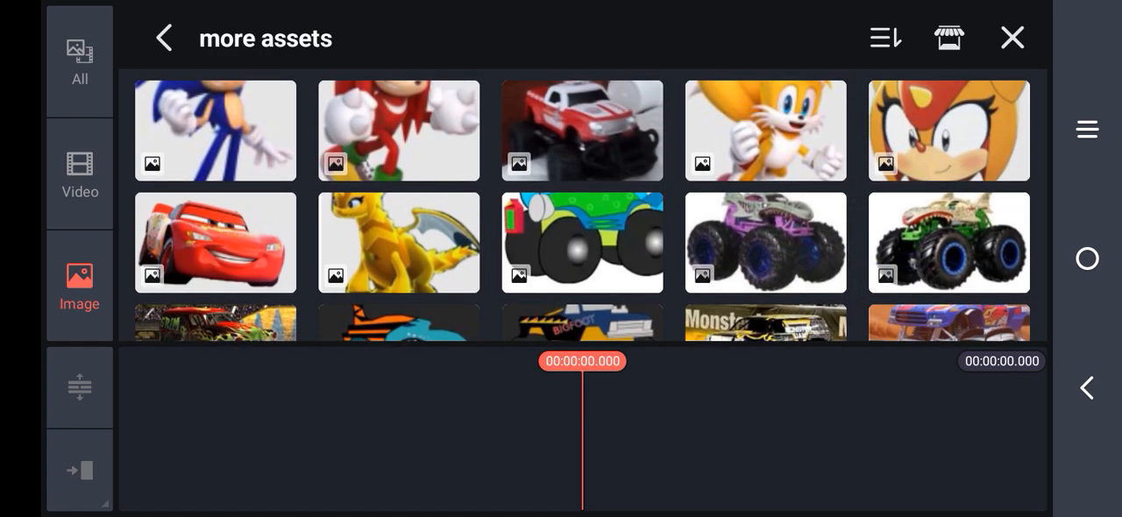
pyautogui.scroll(-3)
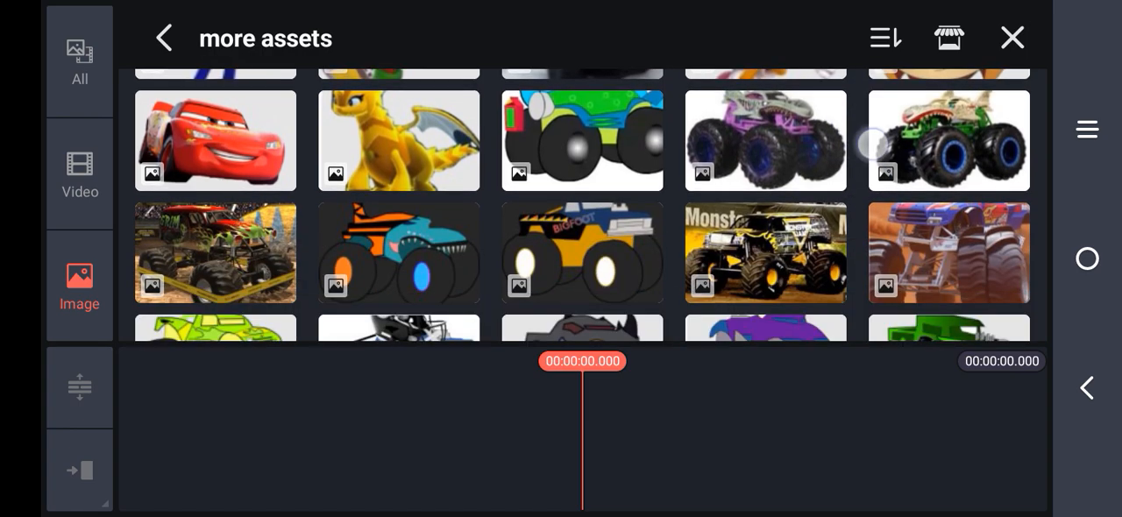
pyautogui.scroll(-3)
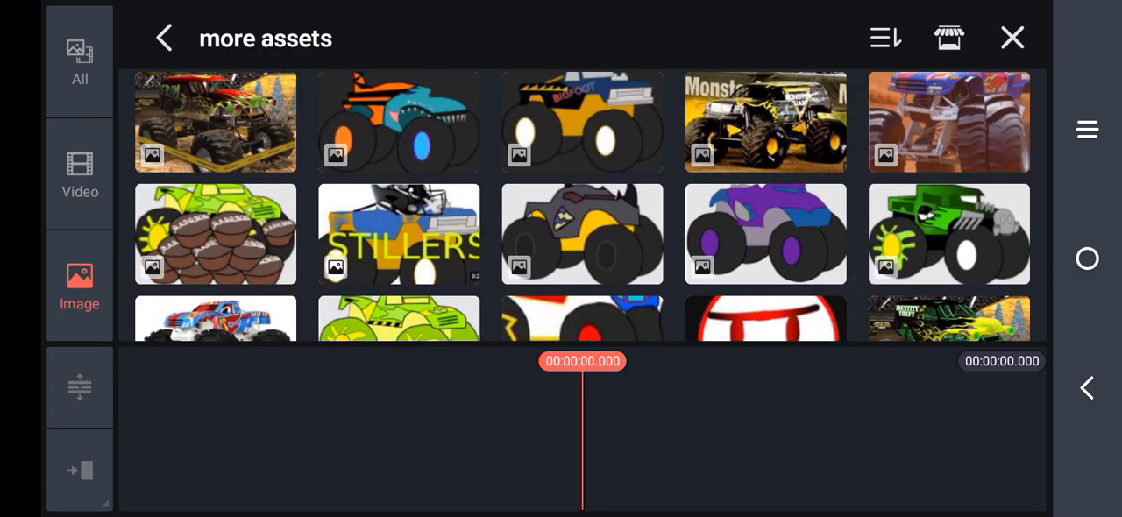
pyautogui.scroll(-3)
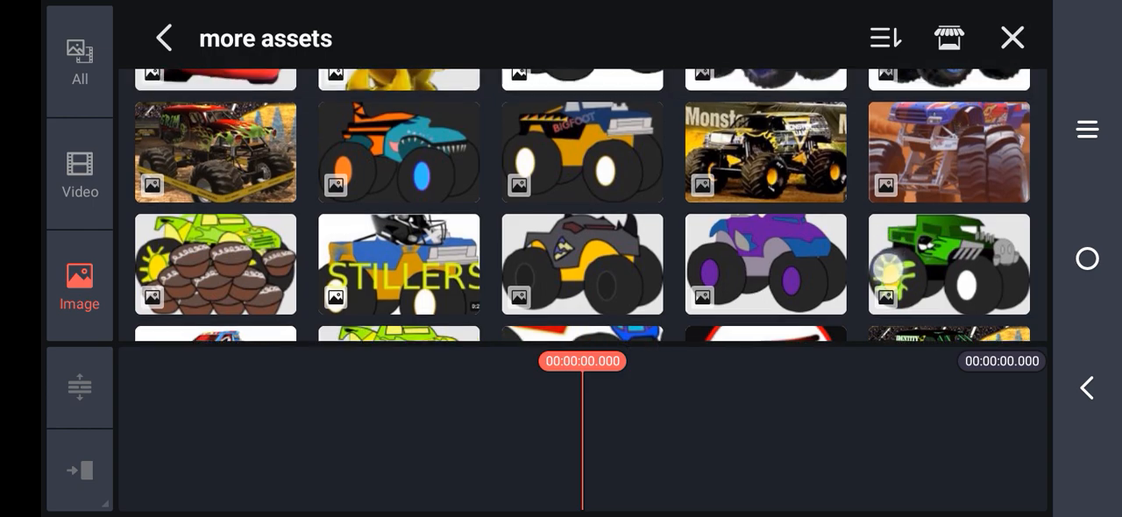
pyautogui.scroll(-3)
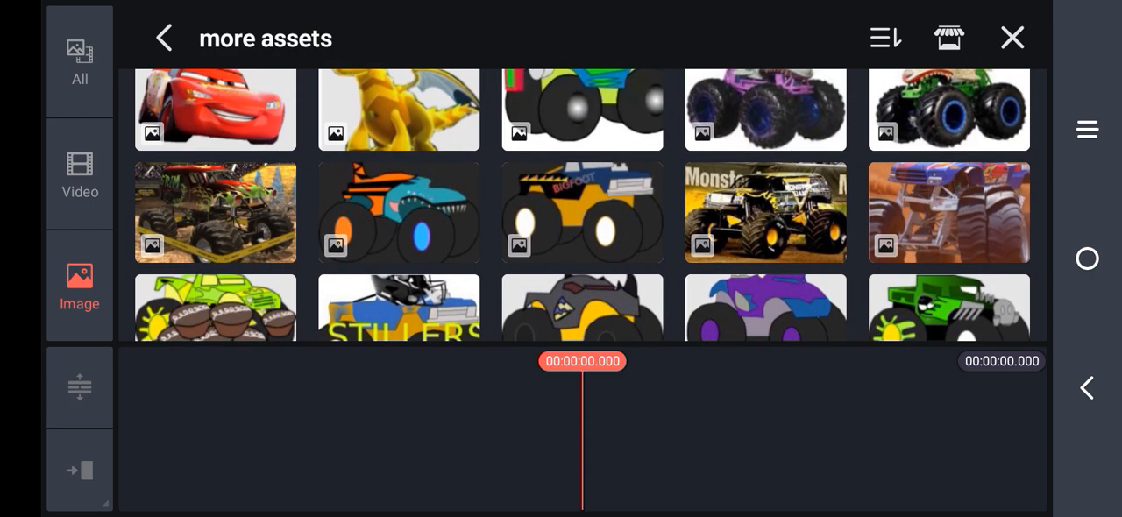
pyautogui.scroll(-3)
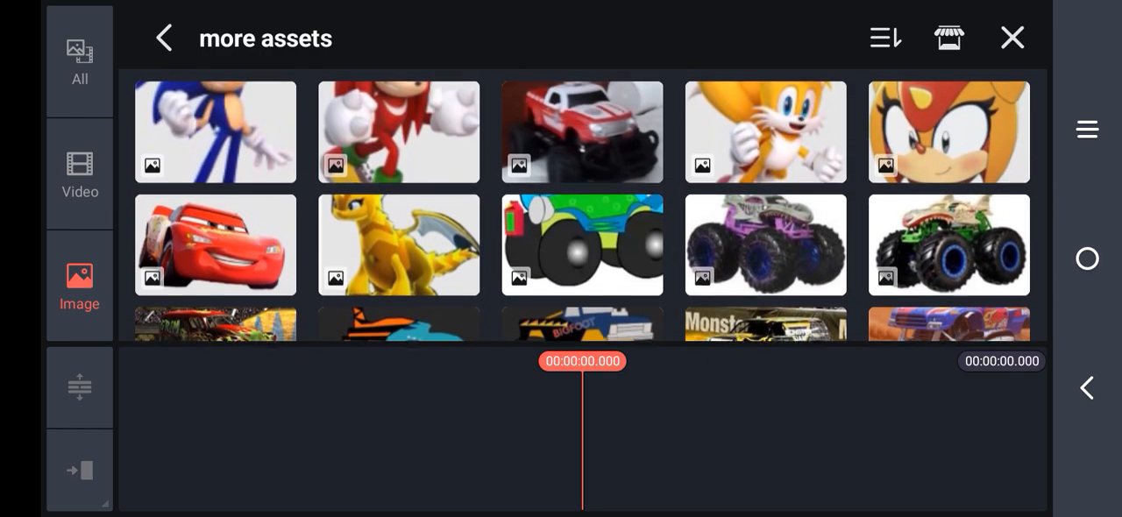
pyautogui.scroll(-3)
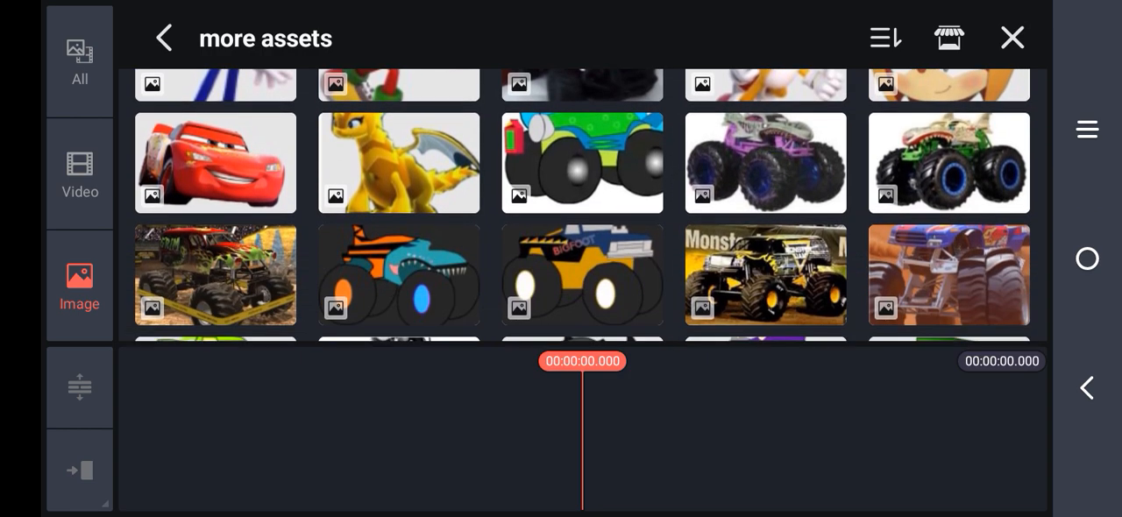
pyautogui.scroll(-3)
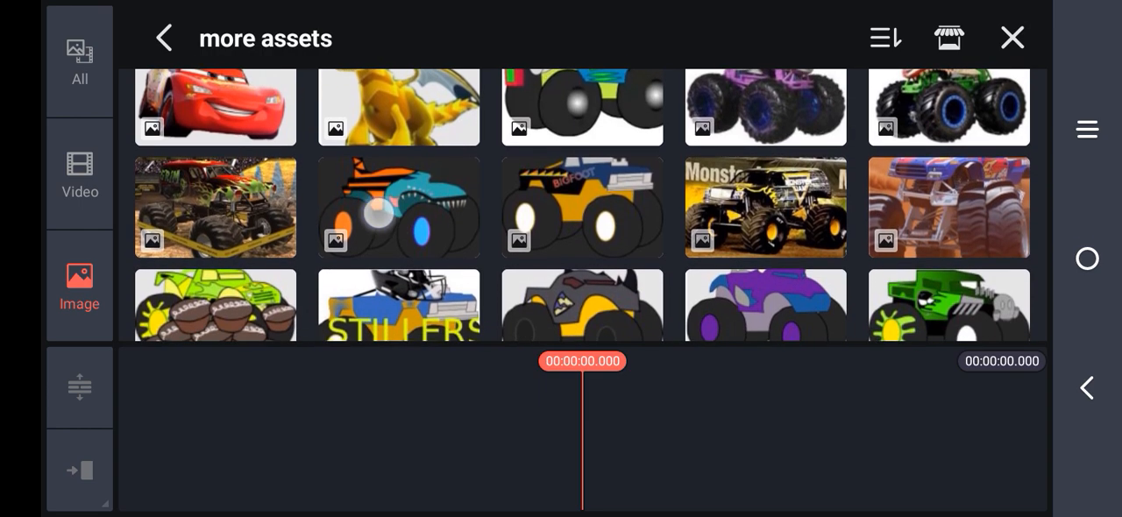
pyautogui.scroll(-3)
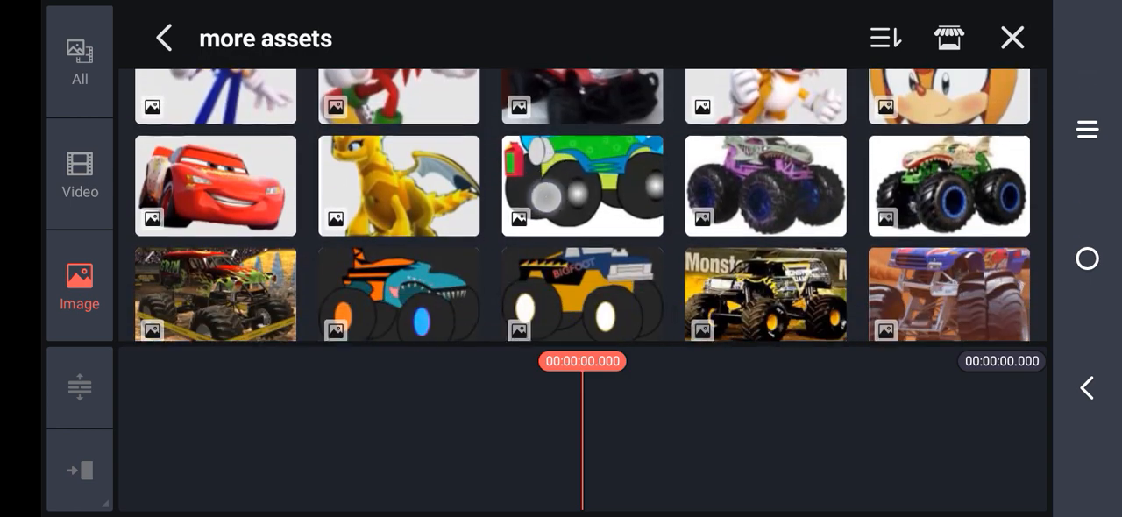
pyautogui.scroll(-3)
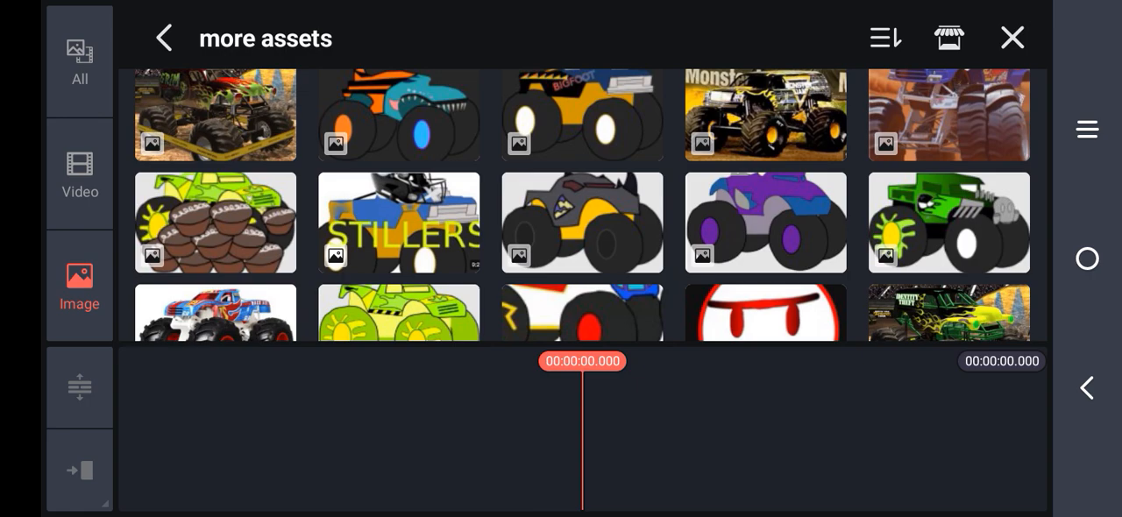
pyautogui.scroll(-3)
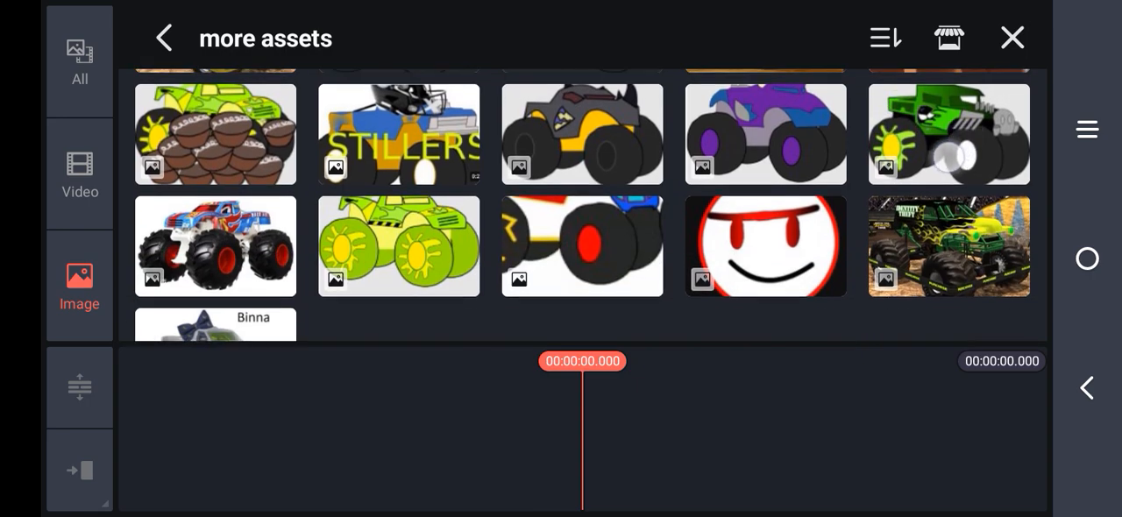
pyautogui.scroll(-3)
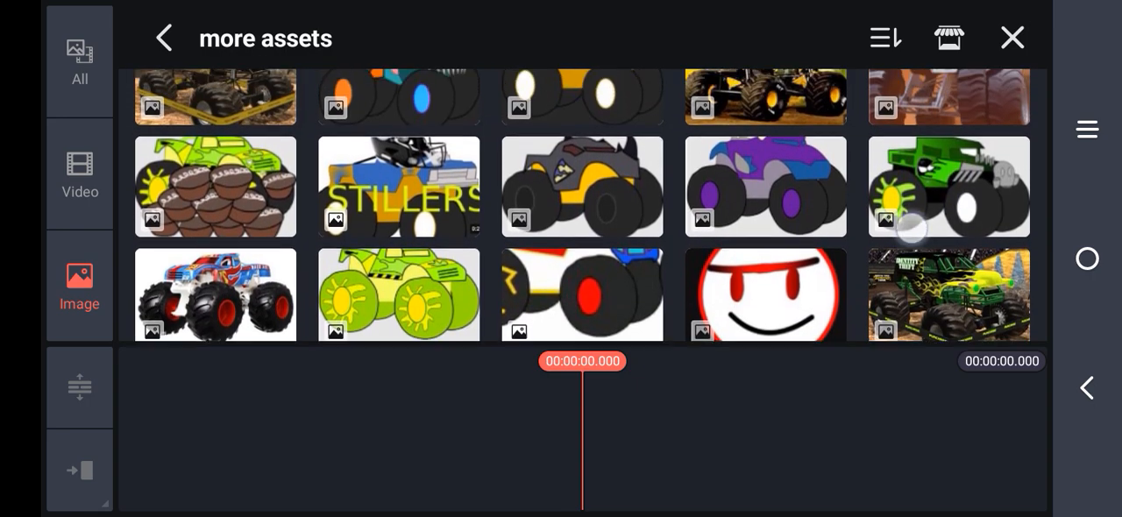
pyautogui.scroll(-3)
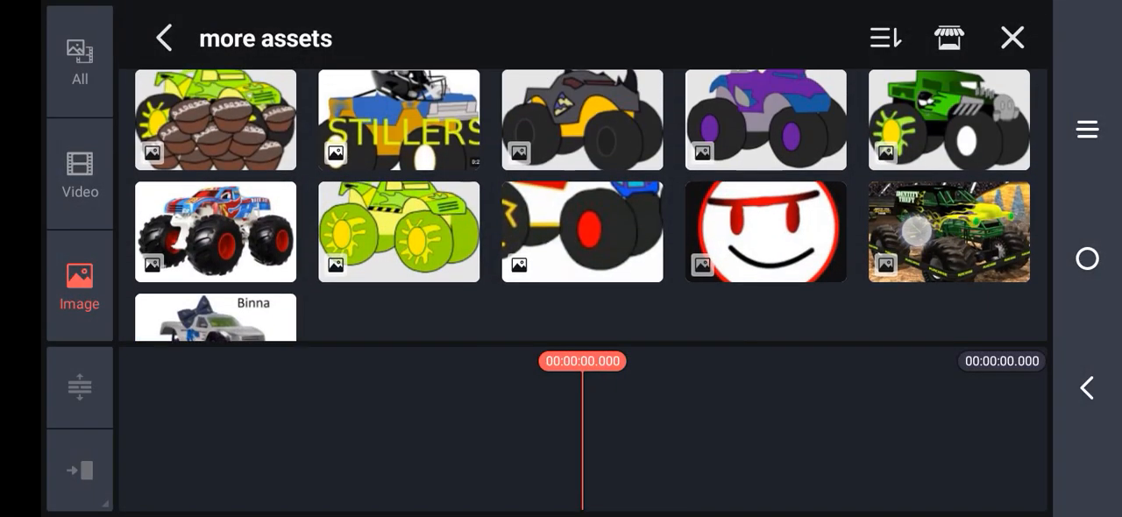
pyautogui.scroll(-3)
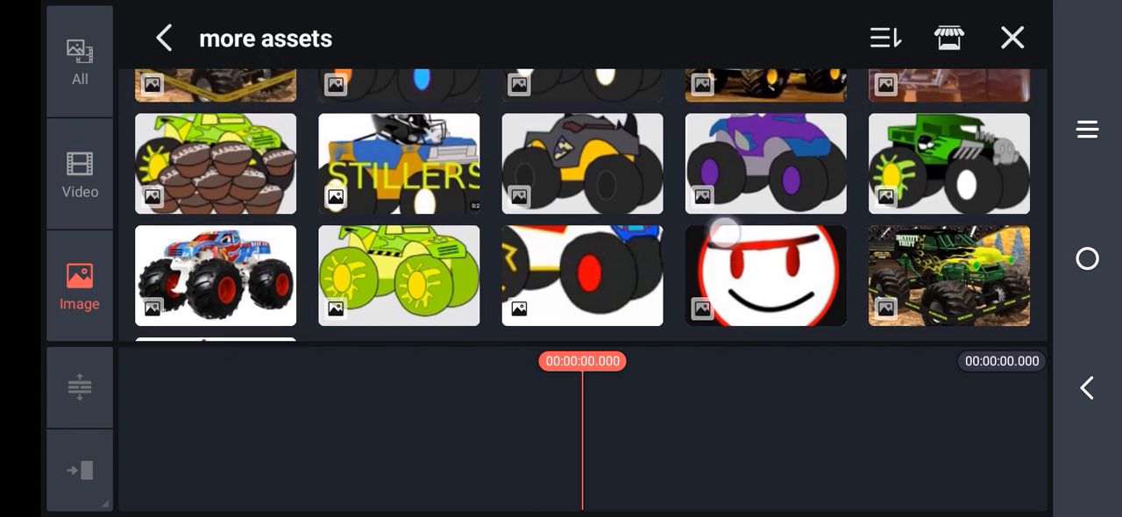
pyautogui.scroll(-3)
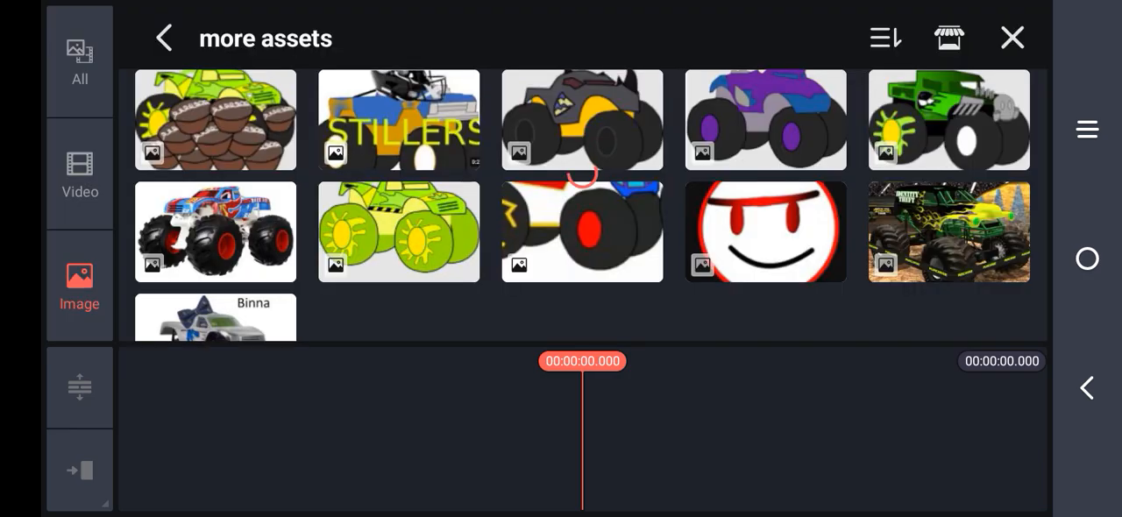
pyautogui.scroll(-3)
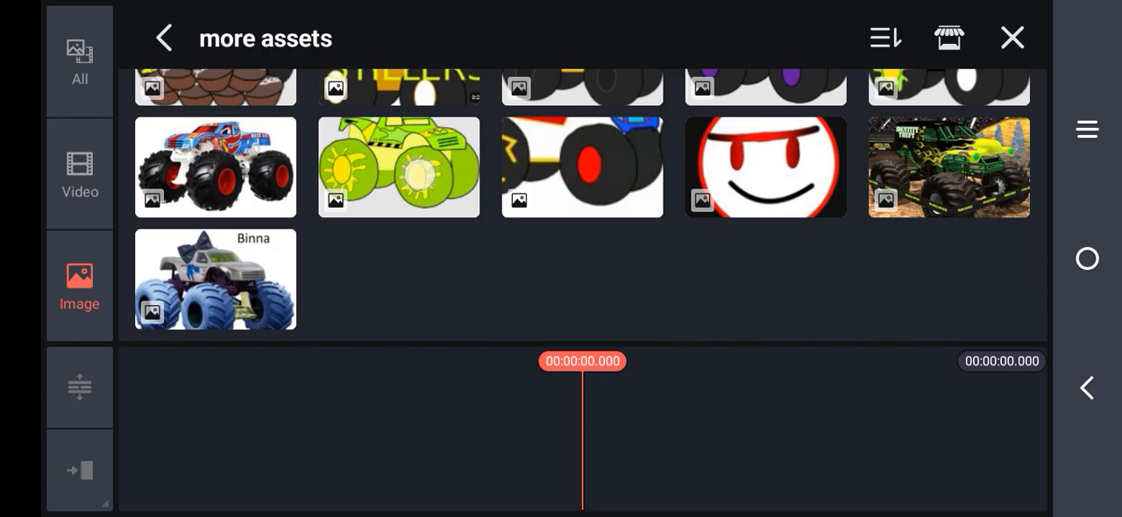
pyautogui.click(398, 166)
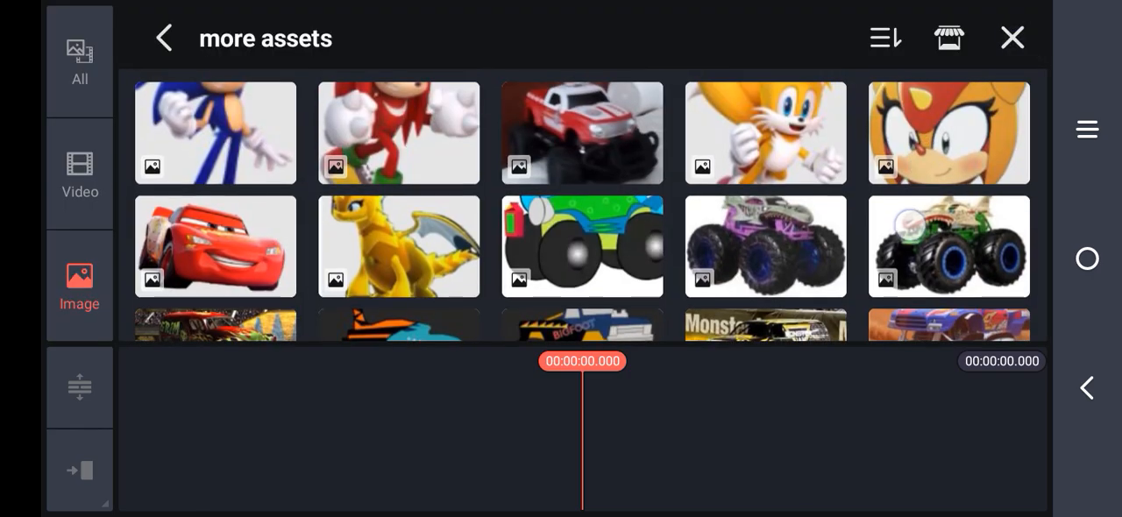
pyautogui.scroll(-3)
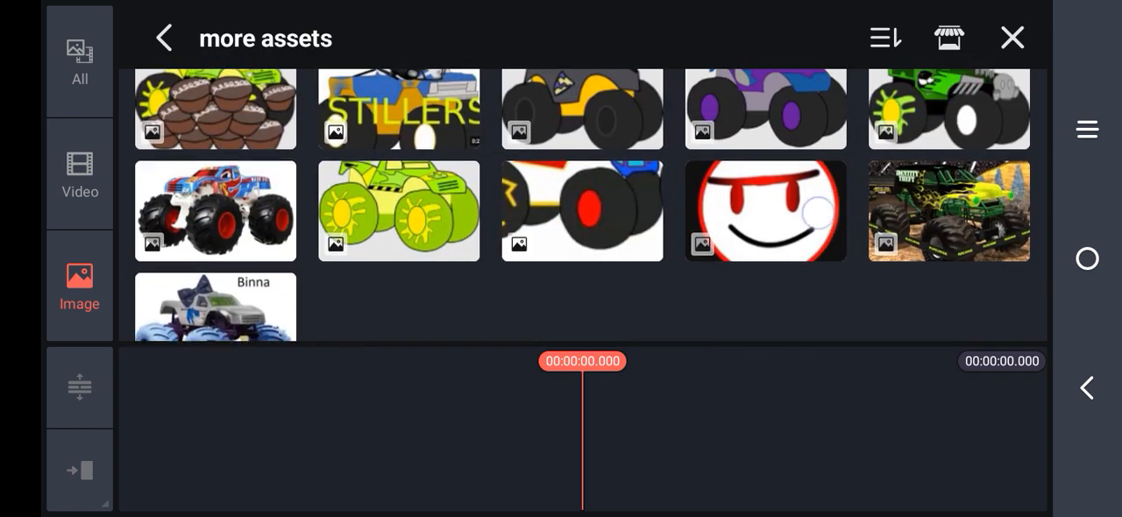
pyautogui.scroll(-3)
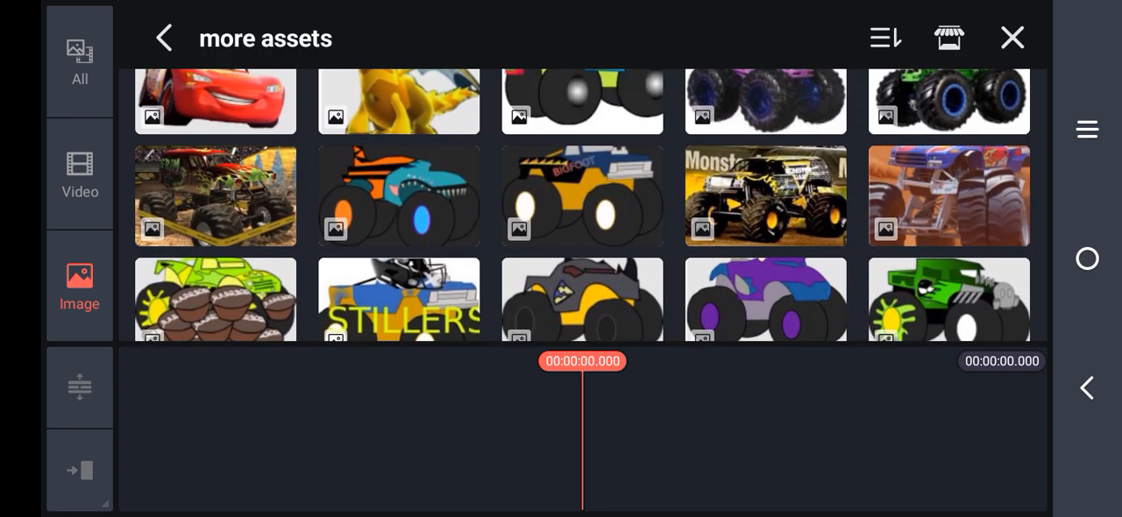
pyautogui.scroll(-3)
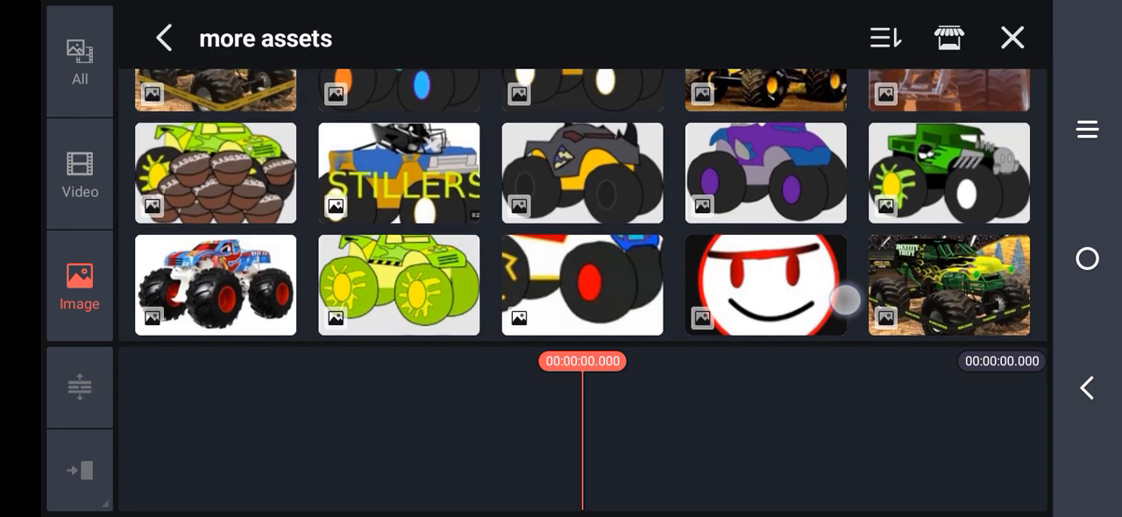